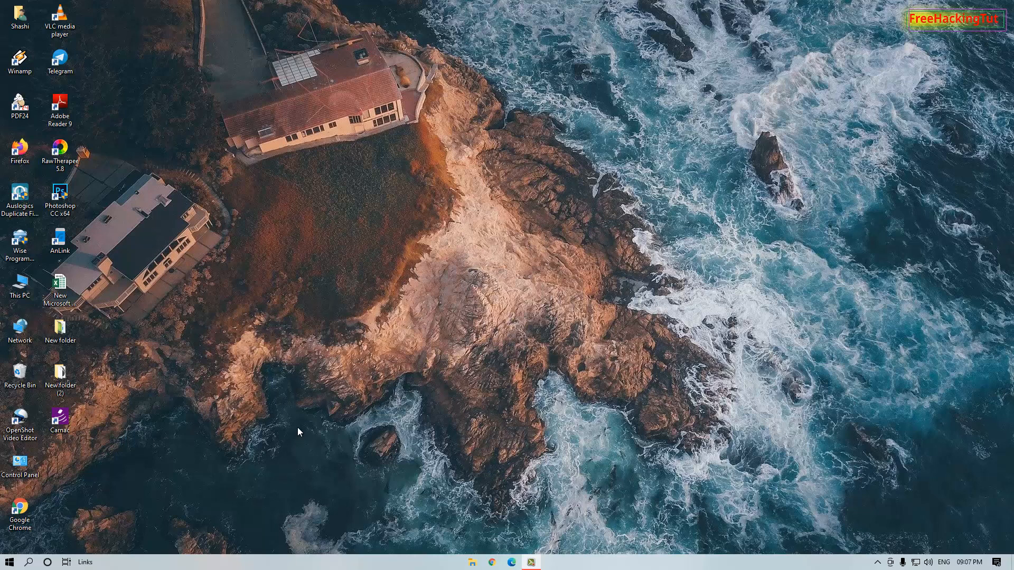
{"action": "mouse_move", "coordinate": [299, 430]}
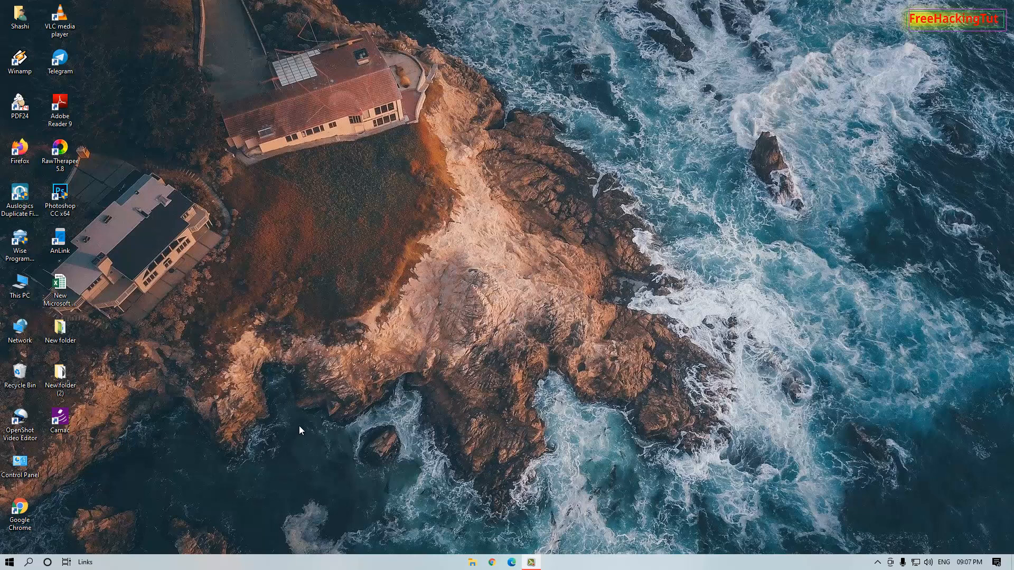
Go to This PC and bring up the Folder Options dialog from the View ribbon.
{"action": "left_click", "coordinate": [19, 286]}
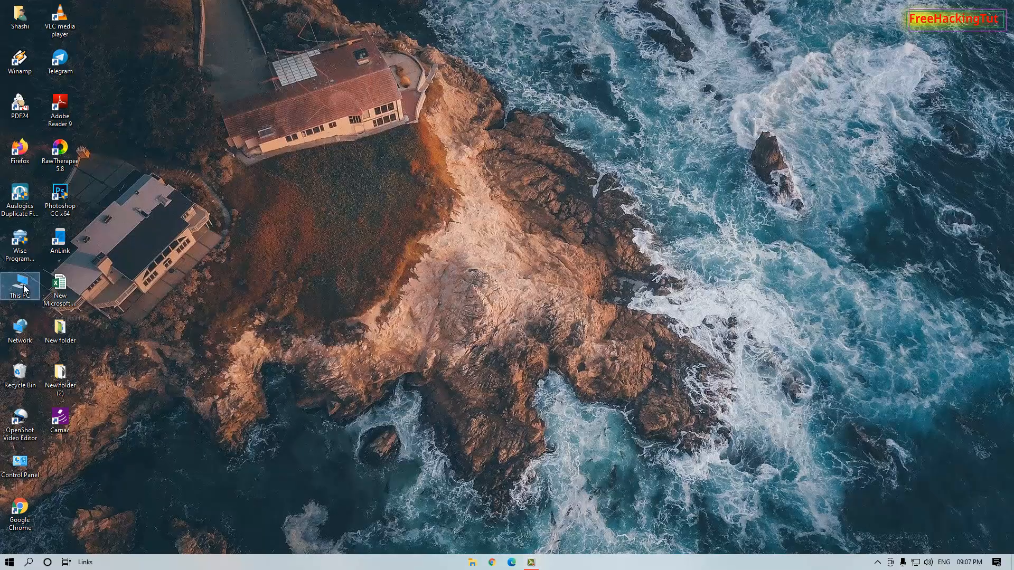
{"action": "double_click", "coordinate": [19, 285]}
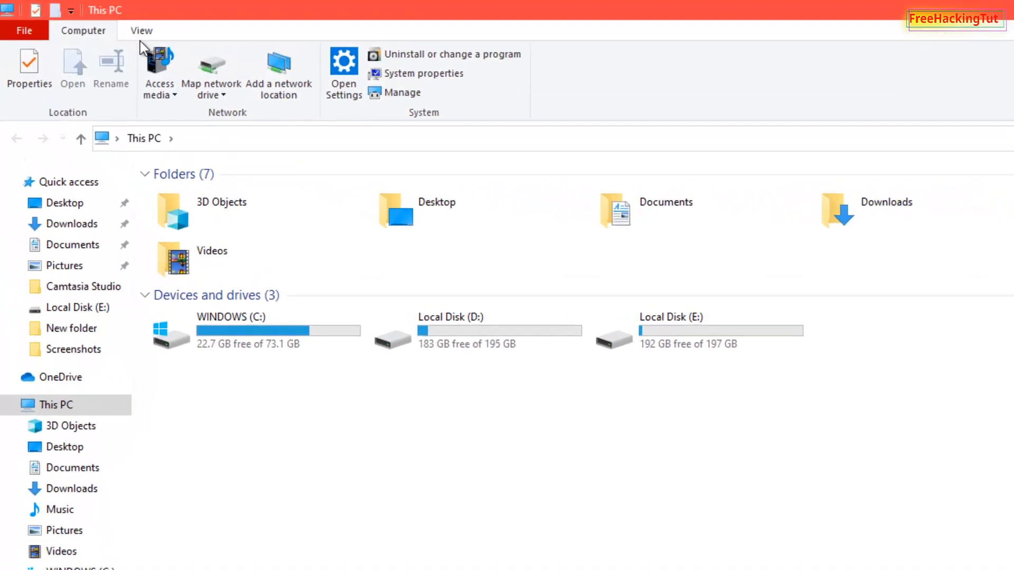
{"action": "left_click", "coordinate": [141, 31]}
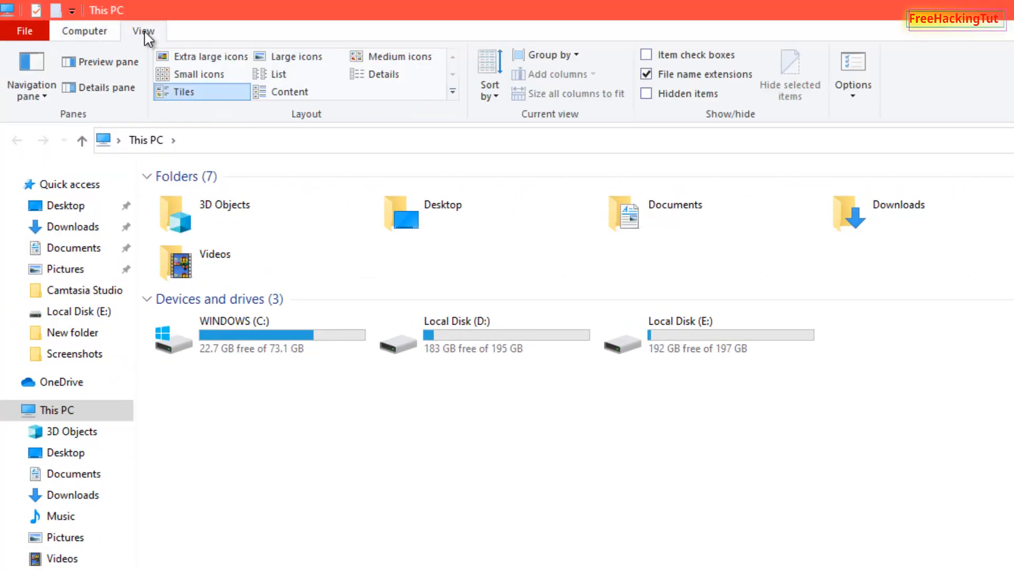
{"action": "mouse_move", "coordinate": [619, 165]}
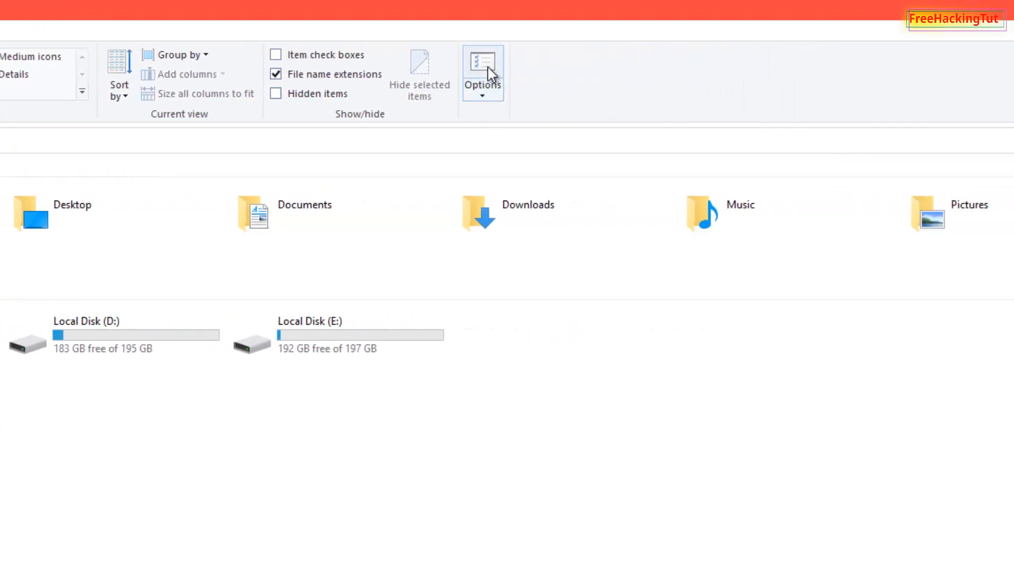
{"action": "left_click", "coordinate": [481, 67]}
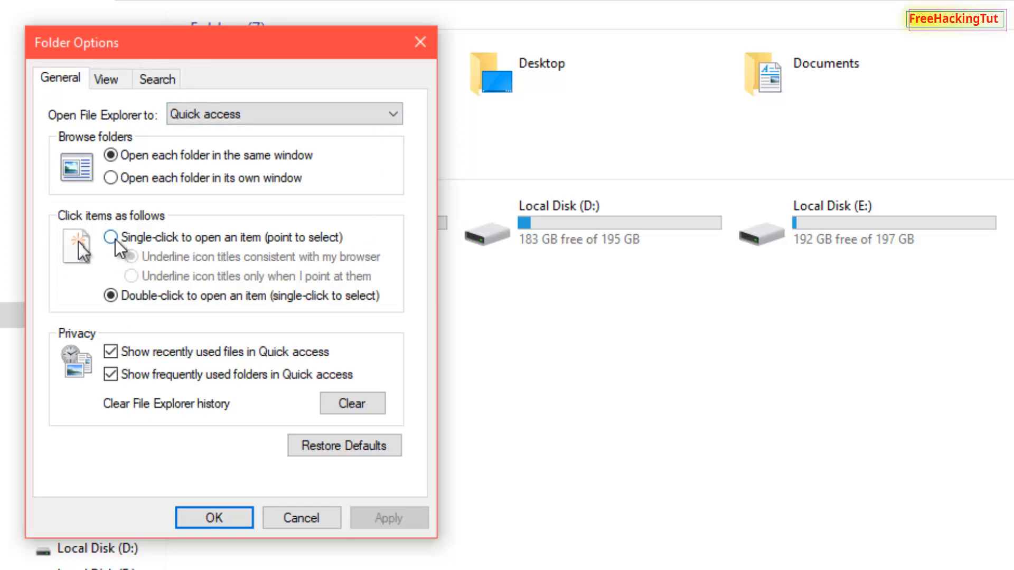
Choose Single-click to open an item with titles underlined consistent with the browser, and apply.
{"action": "left_click", "coordinate": [111, 237]}
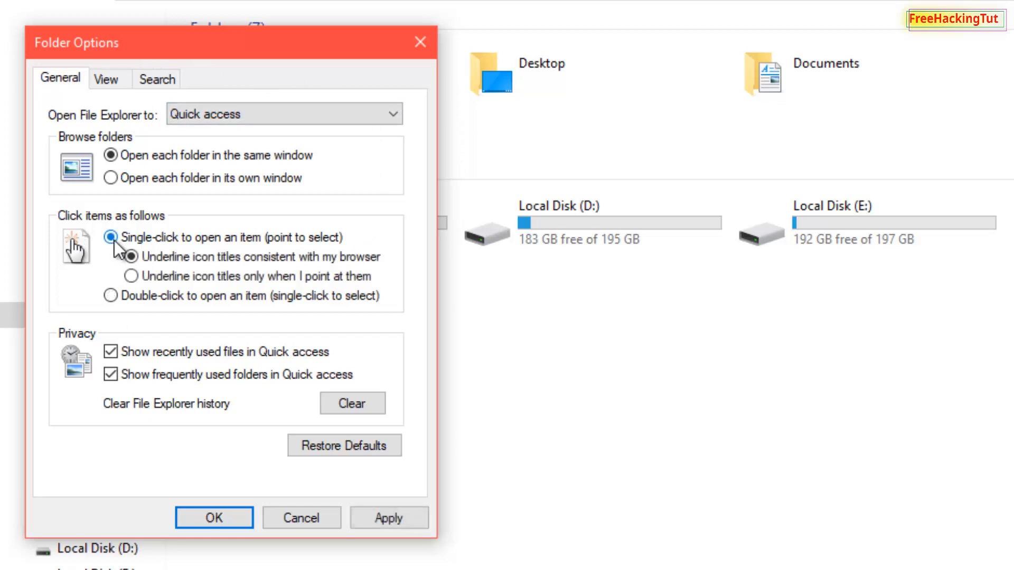
{"action": "left_click", "coordinate": [111, 238]}
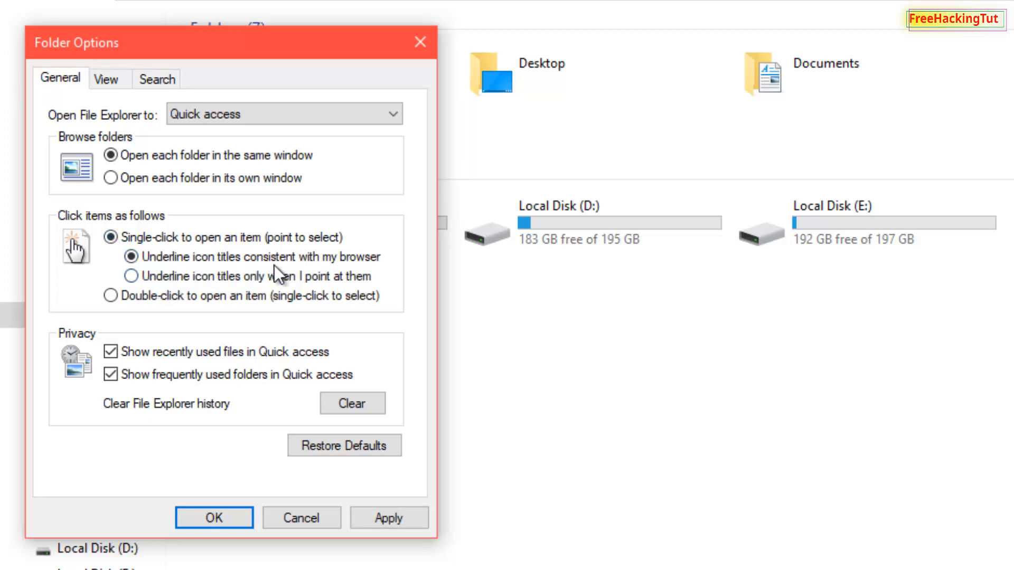
{"action": "mouse_move", "coordinate": [375, 277]}
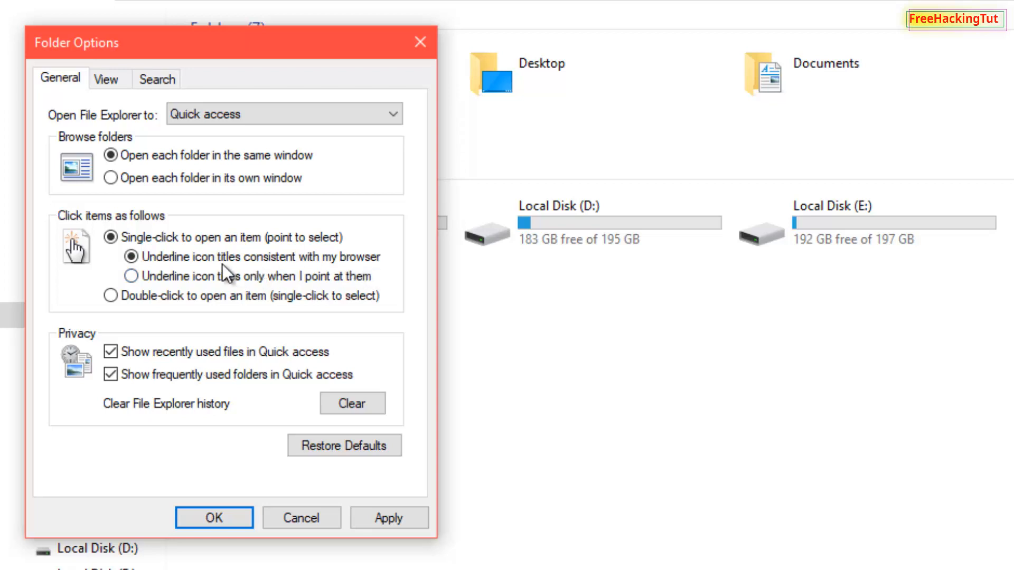
{"action": "left_click", "coordinate": [132, 257]}
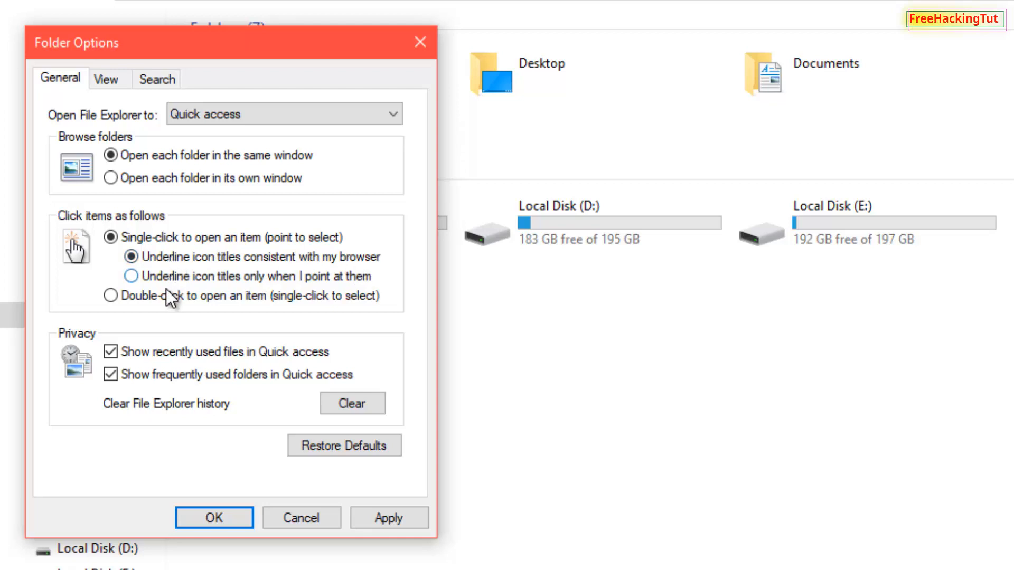
{"action": "left_click", "coordinate": [131, 276]}
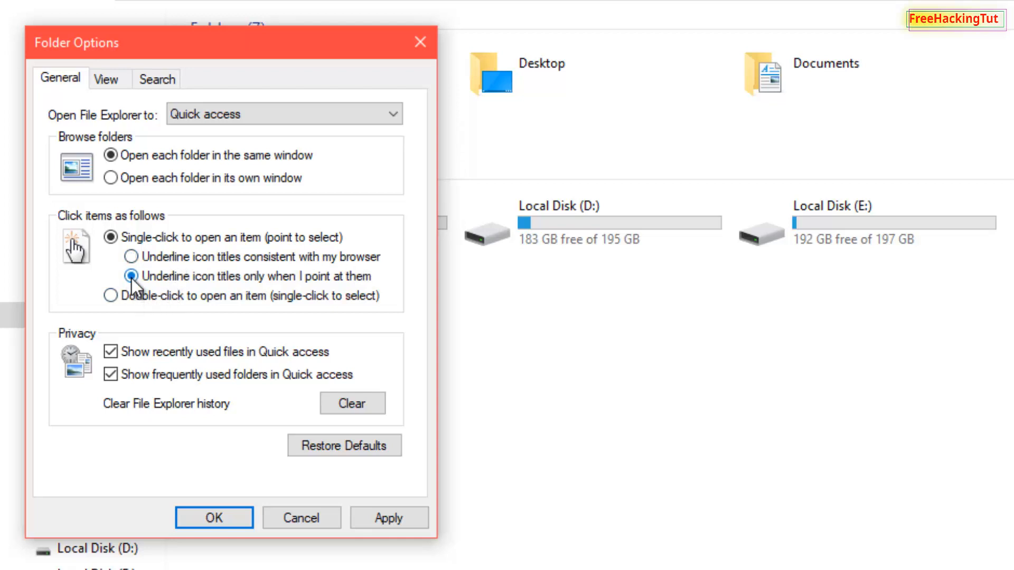
{"action": "left_click", "coordinate": [131, 276]}
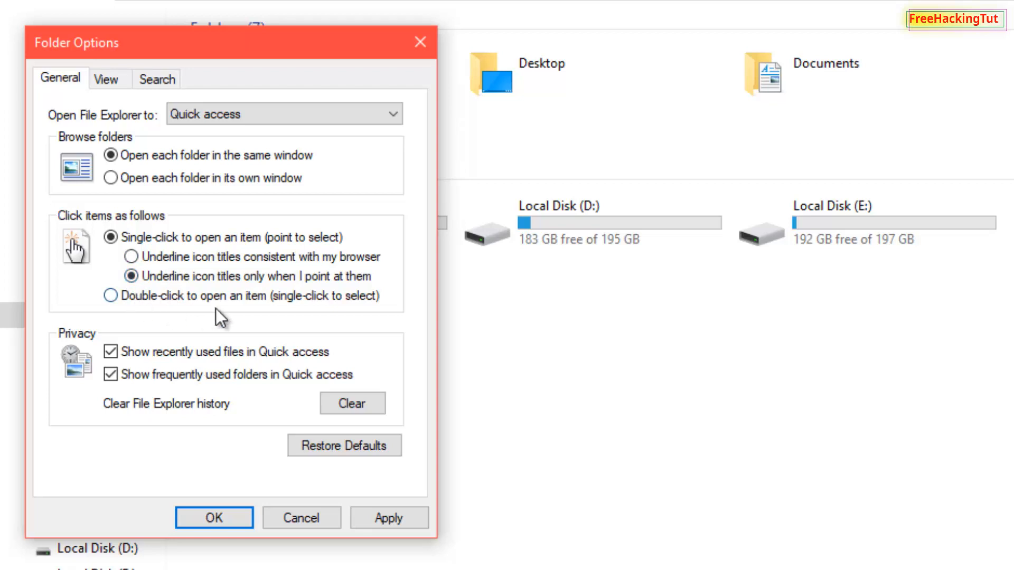
{"action": "mouse_move", "coordinate": [240, 321]}
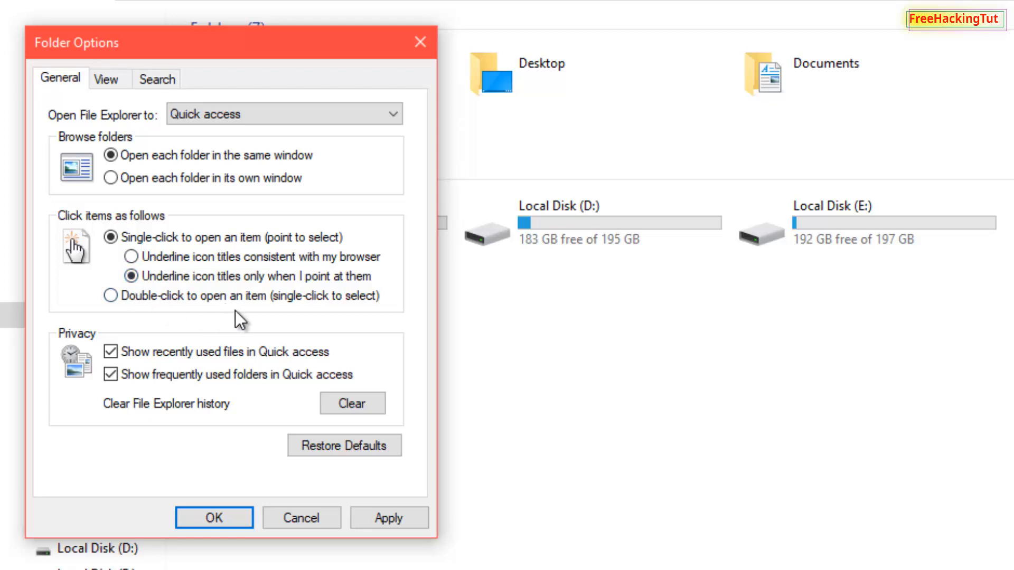
{"action": "left_click", "coordinate": [130, 276]}
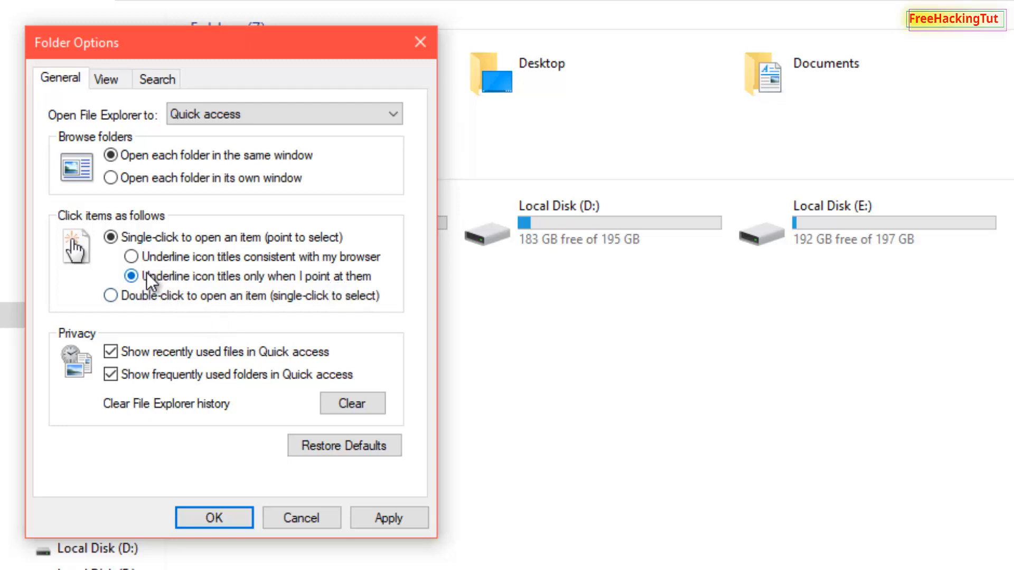
{"action": "left_click", "coordinate": [131, 257]}
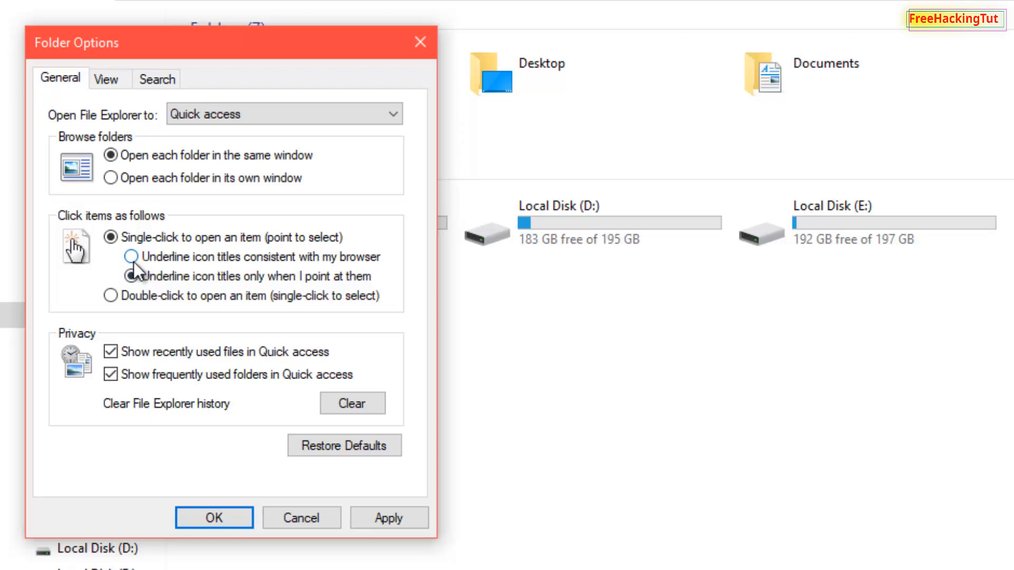
{"action": "left_click", "coordinate": [131, 256]}
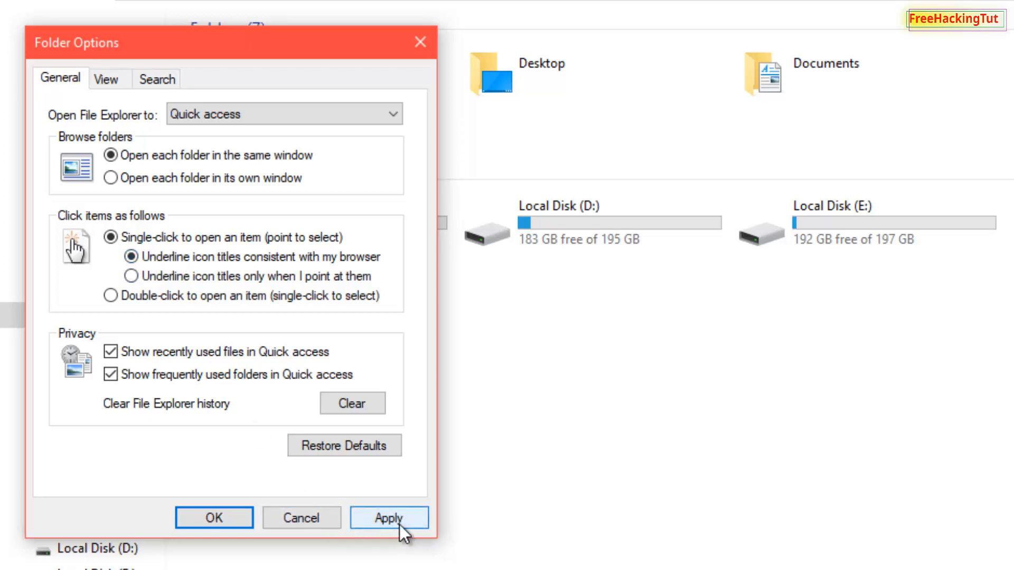
{"action": "left_click", "coordinate": [213, 517]}
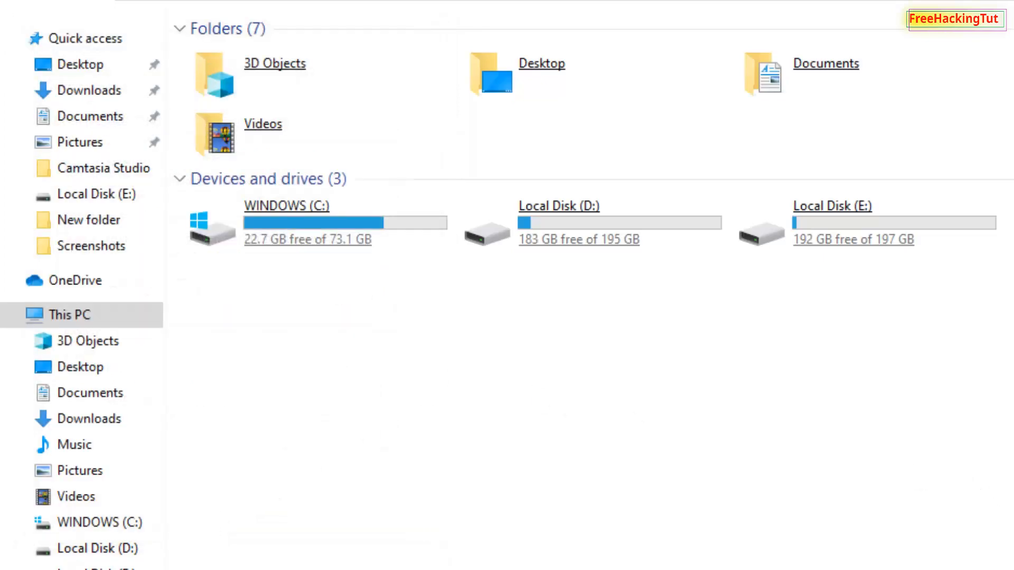
{"action": "mouse_move", "coordinate": [780, 469]}
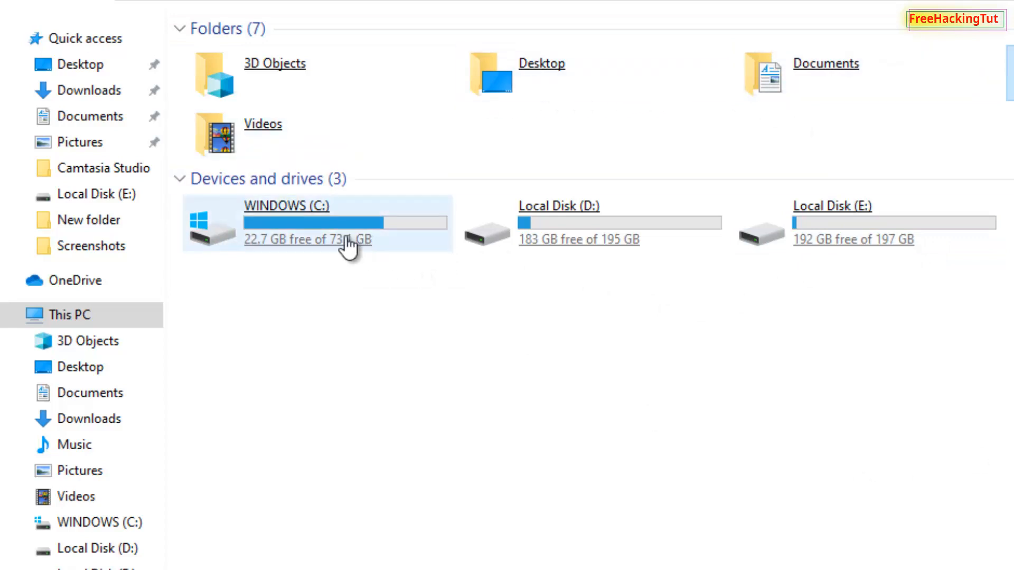
{"action": "mouse_move", "coordinate": [504, 226]}
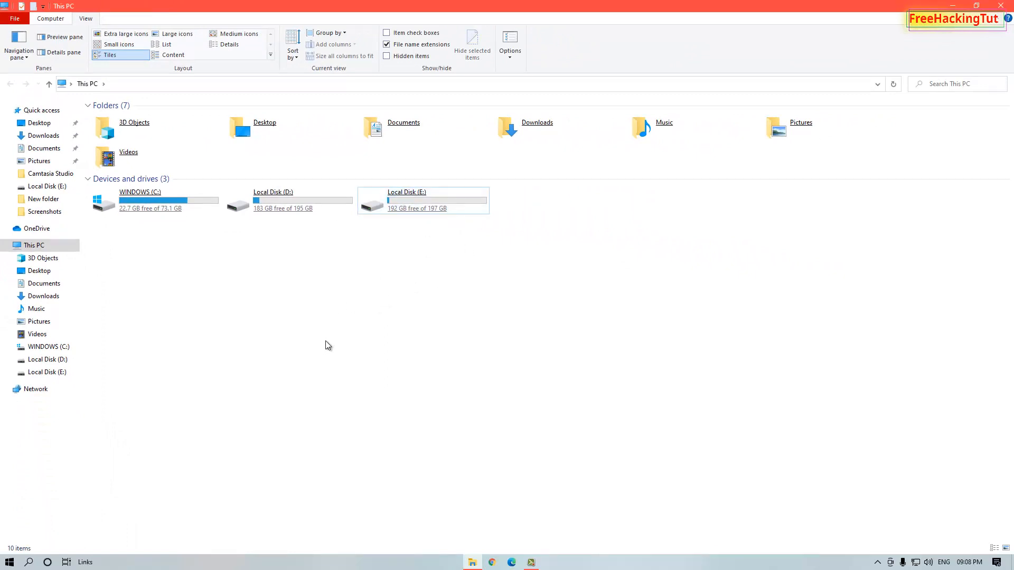
{"action": "mouse_move", "coordinate": [451, 252]}
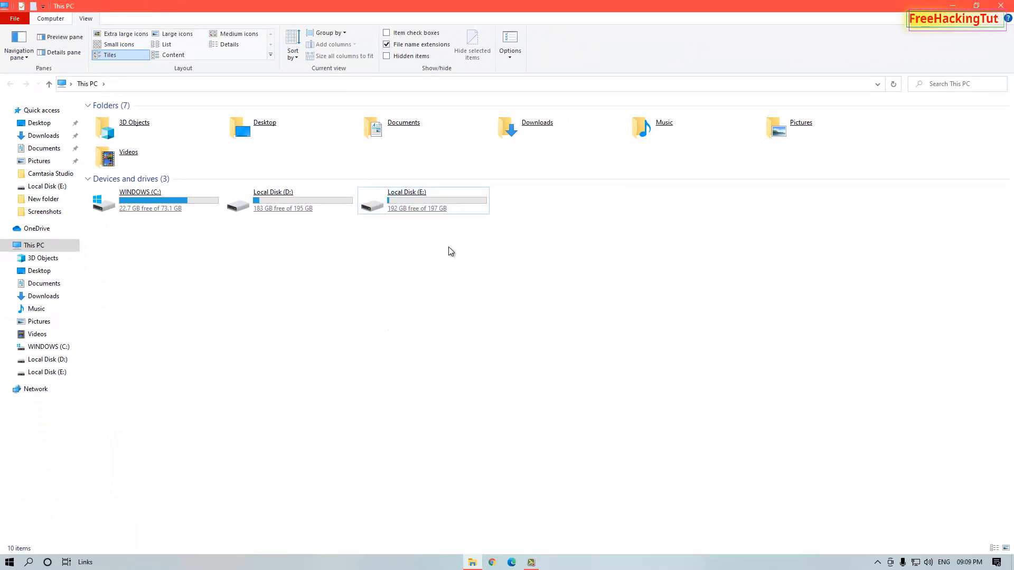
{"action": "mouse_move", "coordinate": [449, 226]}
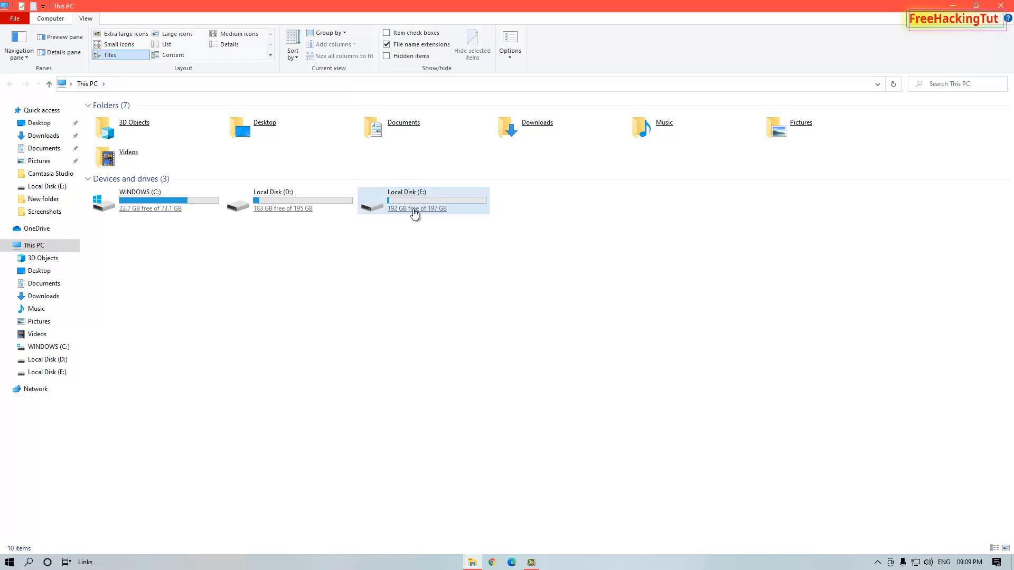
Enter Local Disk (E:) and point at the demoo folder to see its underlined names.
{"action": "double_click", "coordinate": [406, 199]}
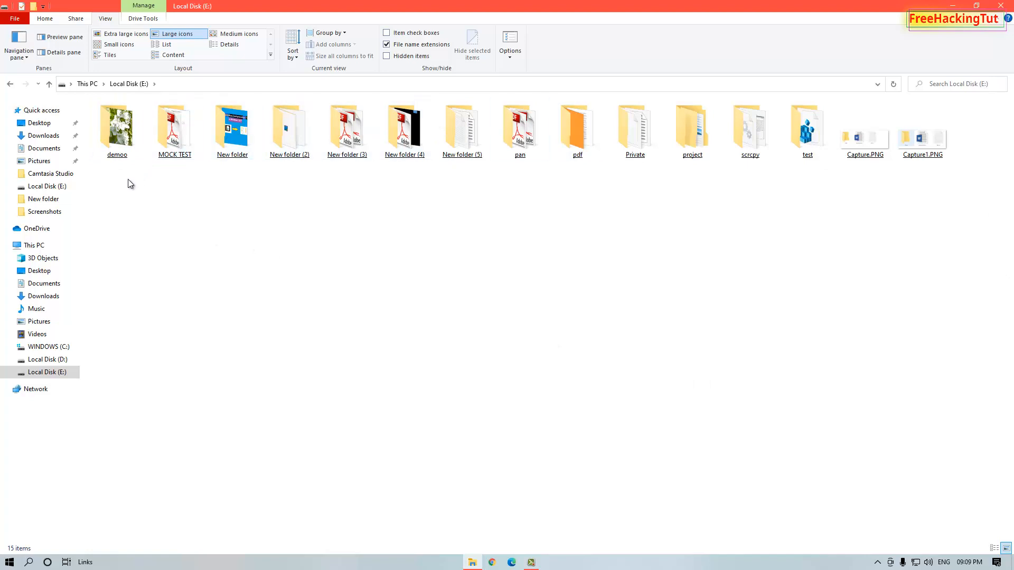
{"action": "mouse_move", "coordinate": [124, 170]}
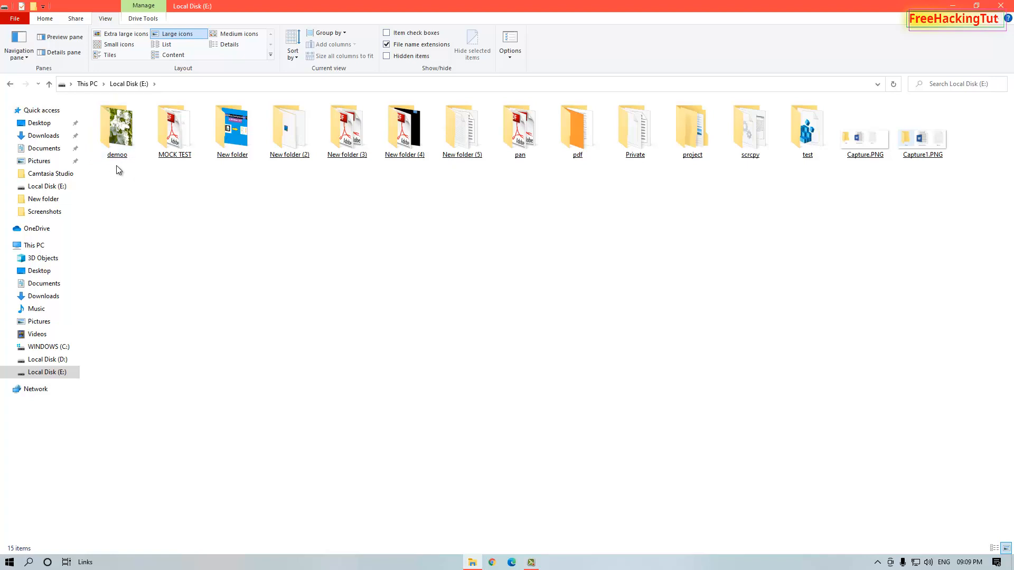
{"action": "left_click", "coordinate": [116, 125]}
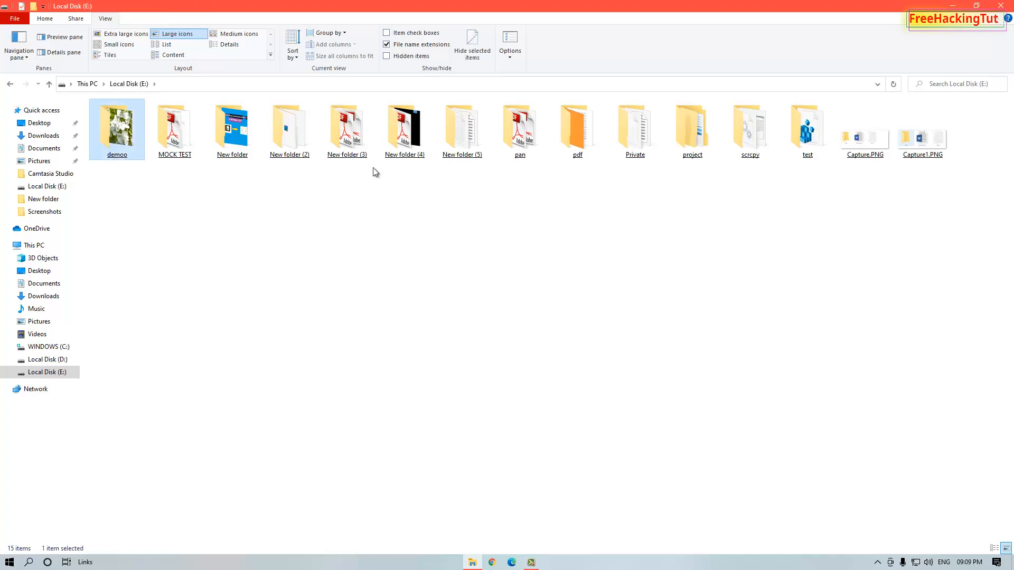
{"action": "mouse_move", "coordinate": [115, 219]}
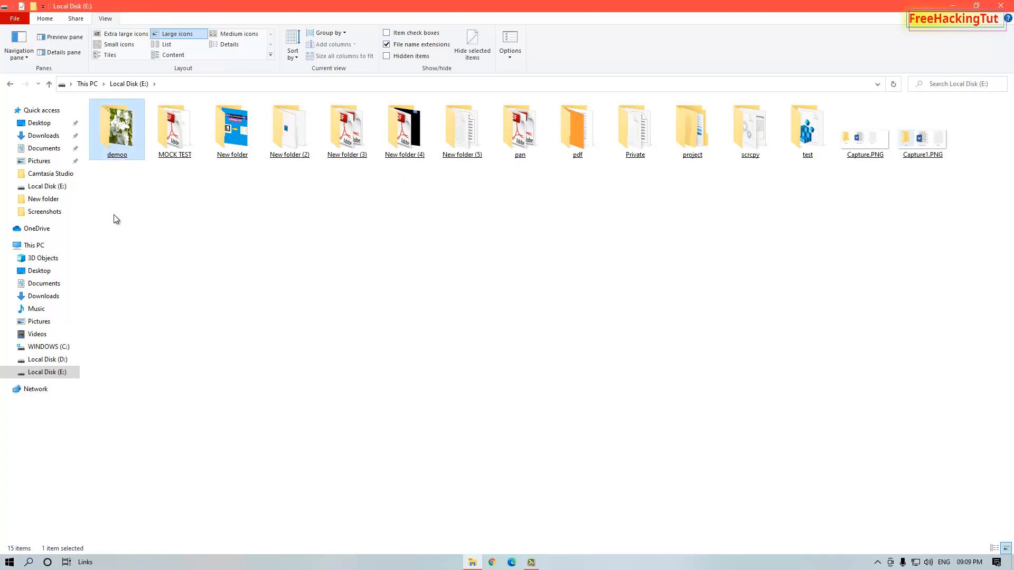
{"action": "mouse_move", "coordinate": [465, 304]}
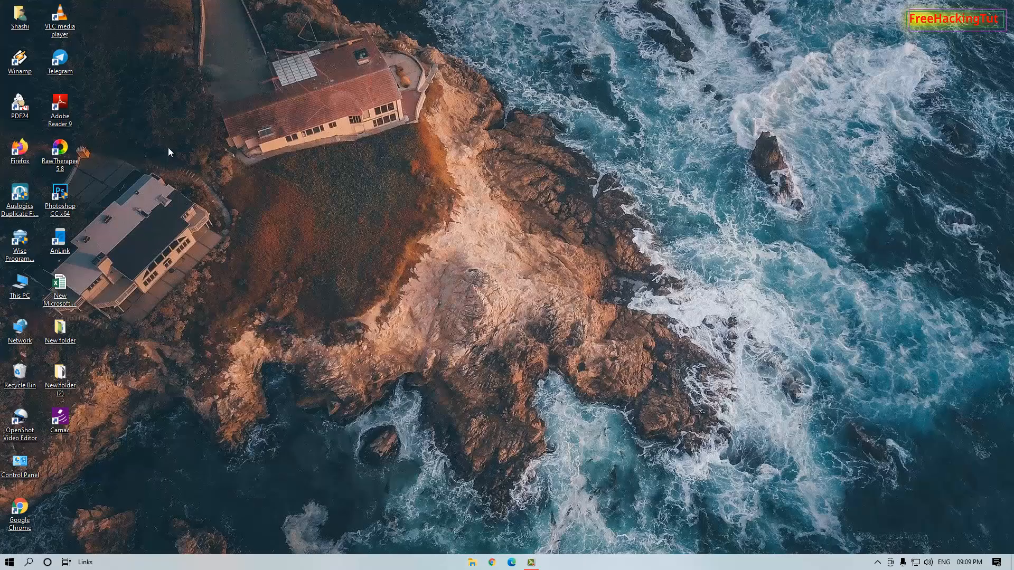
{"action": "left_click", "coordinate": [19, 16]}
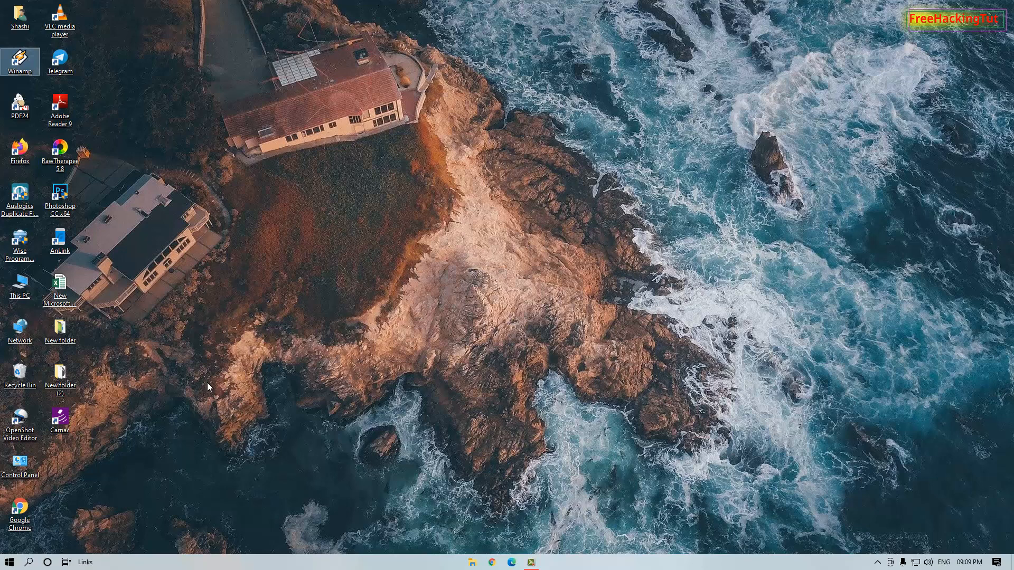
{"action": "mouse_move", "coordinate": [205, 389]}
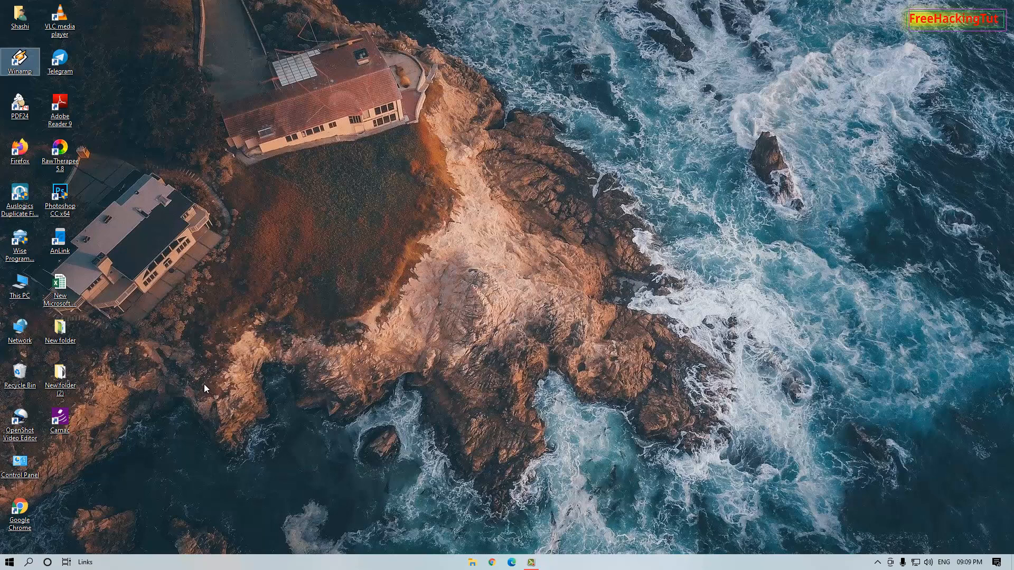
{"action": "mouse_move", "coordinate": [255, 290]}
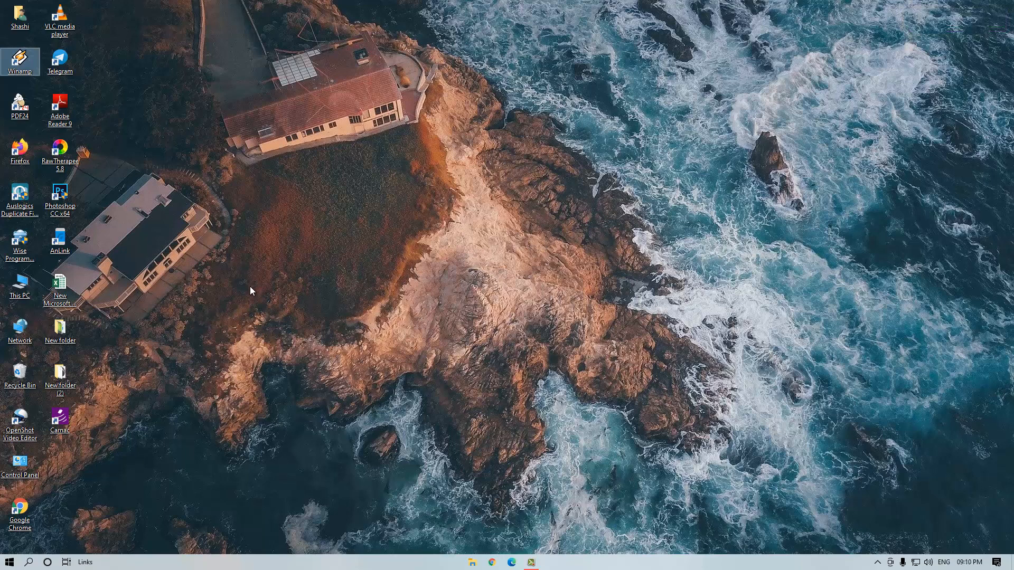
{"action": "mouse_move", "coordinate": [491, 488]}
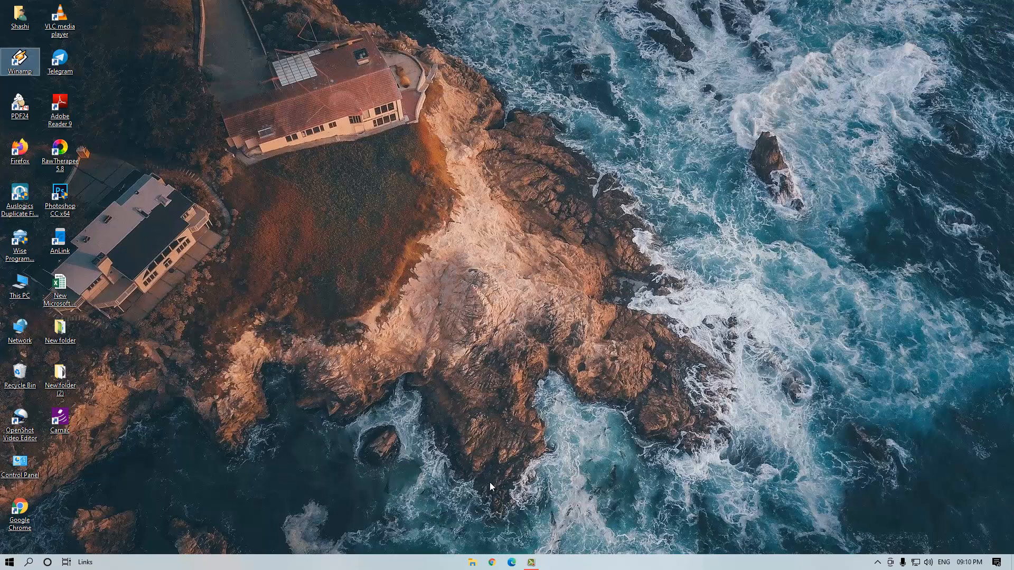